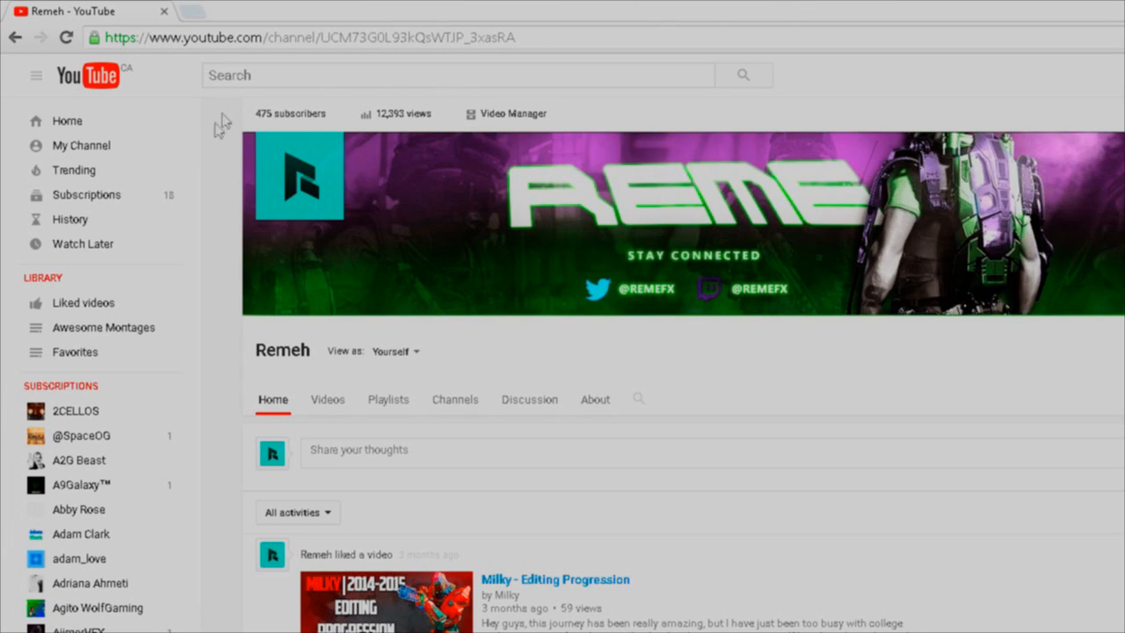
mouse_move(418, 123)
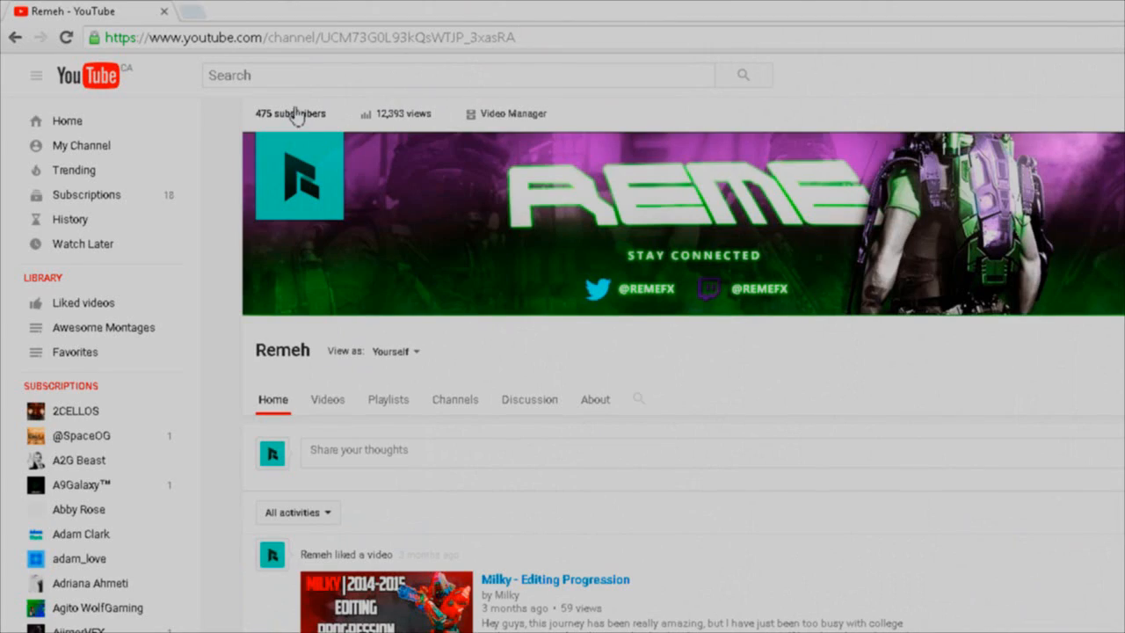
mouse_move(307, 116)
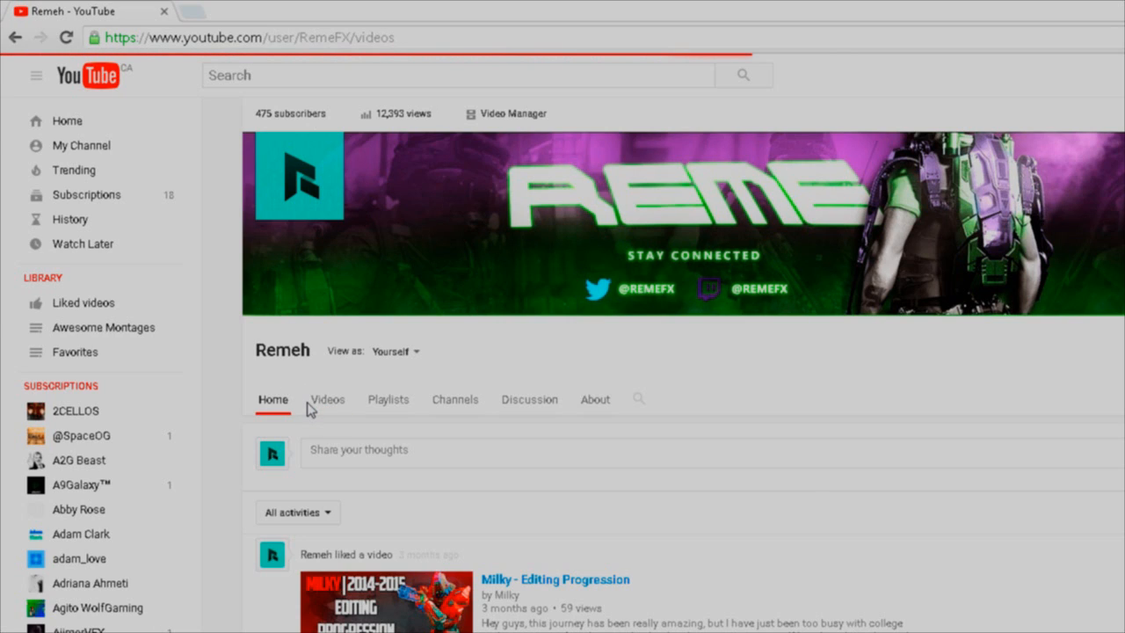
Step: Start the 'How to Stream on Twitch' video from the channel's Videos list, then minimize the browser
click(327, 399)
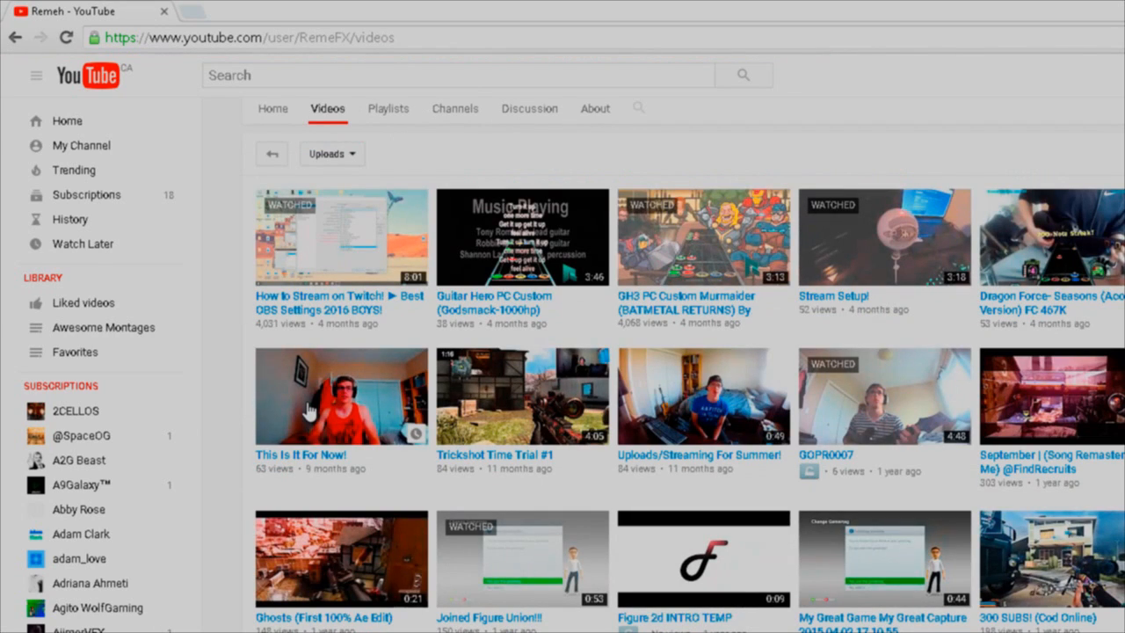
click(341, 236)
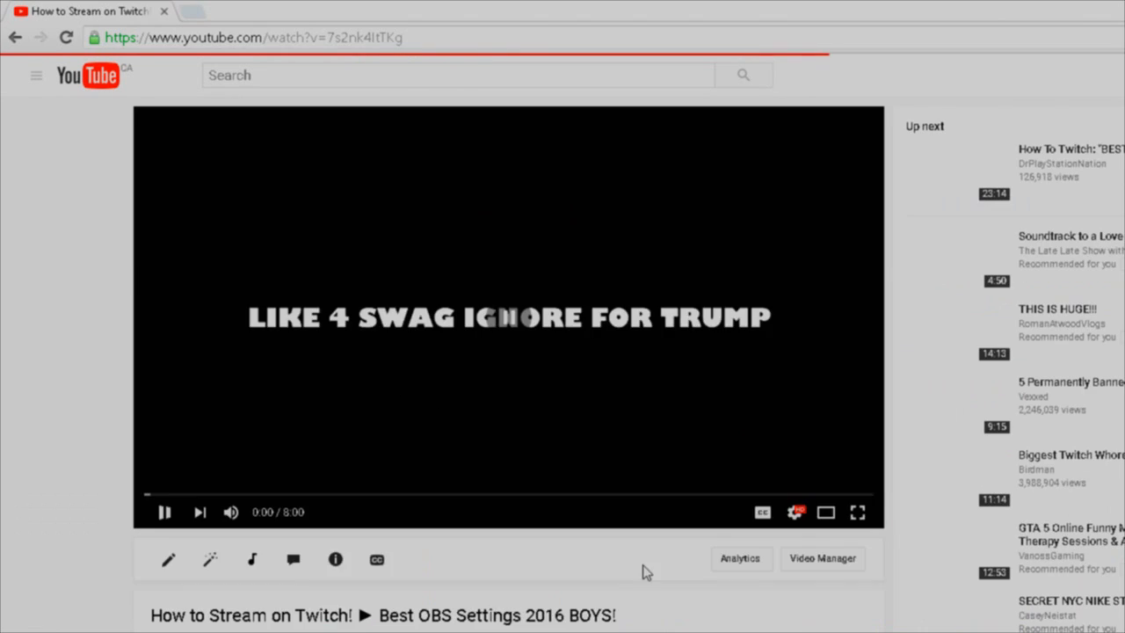
click(858, 512)
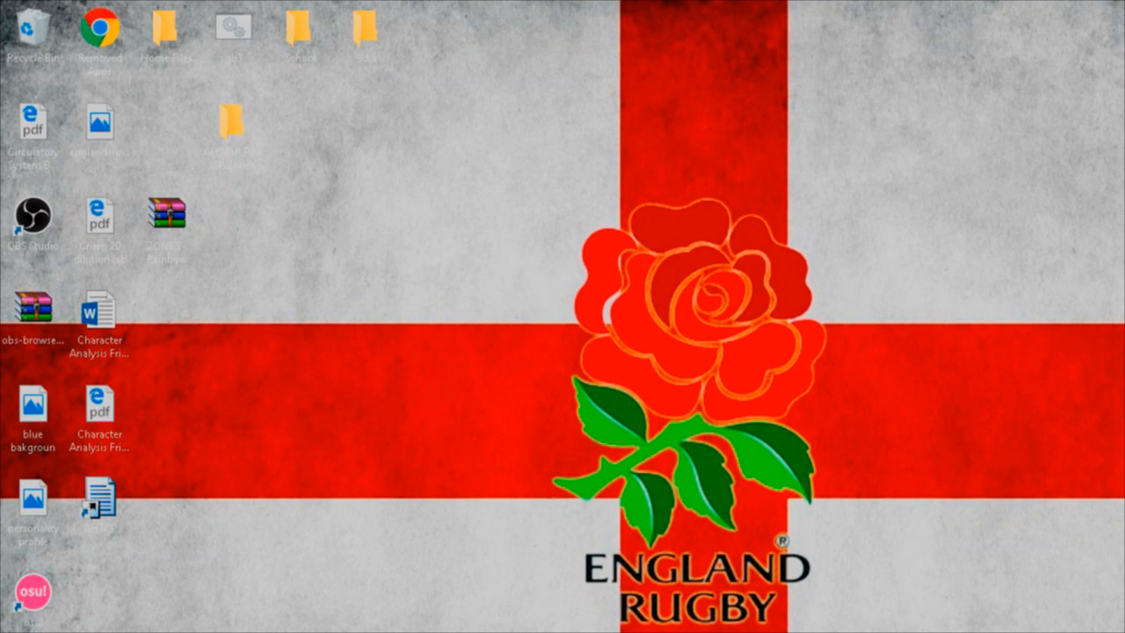
Step: Open the Home Files folder from the desktop
click(102, 35)
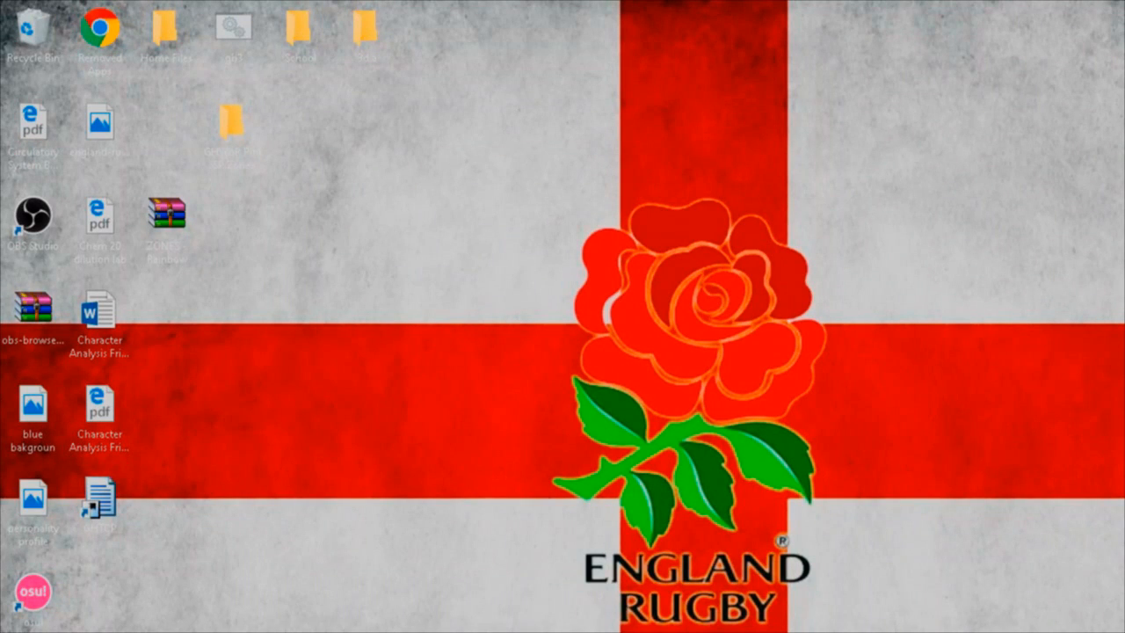
mouse_move(214, 355)
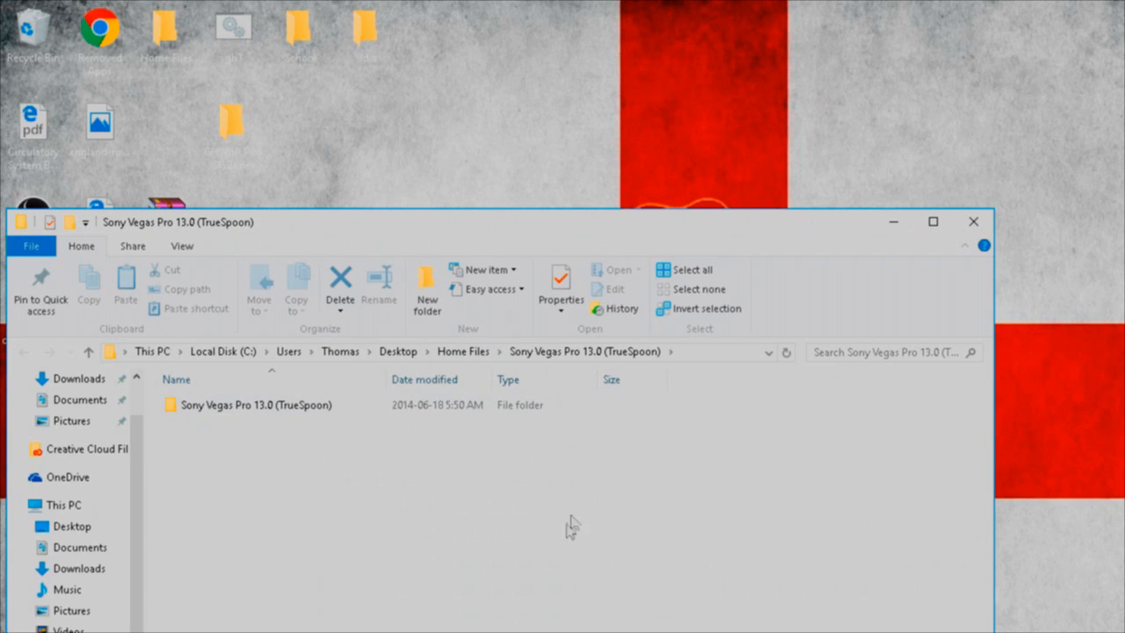
Step: Enter the inner Sony Vegas Pro 13.0 folder and dismiss the installer's 'already installed' warning
double_click(256, 404)
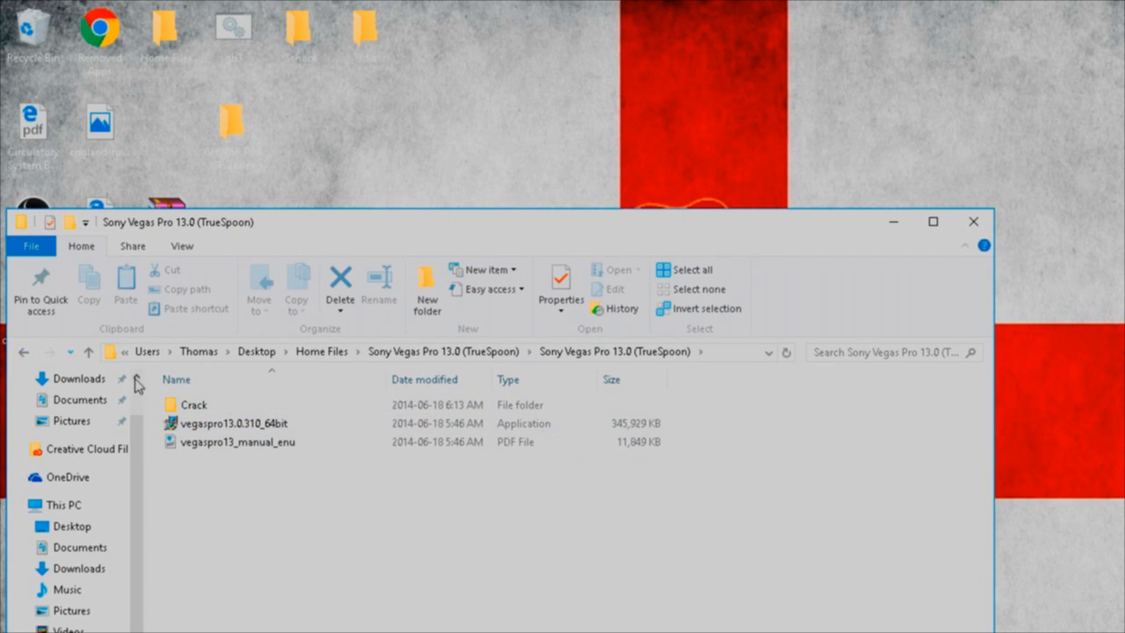
mouse_move(413, 527)
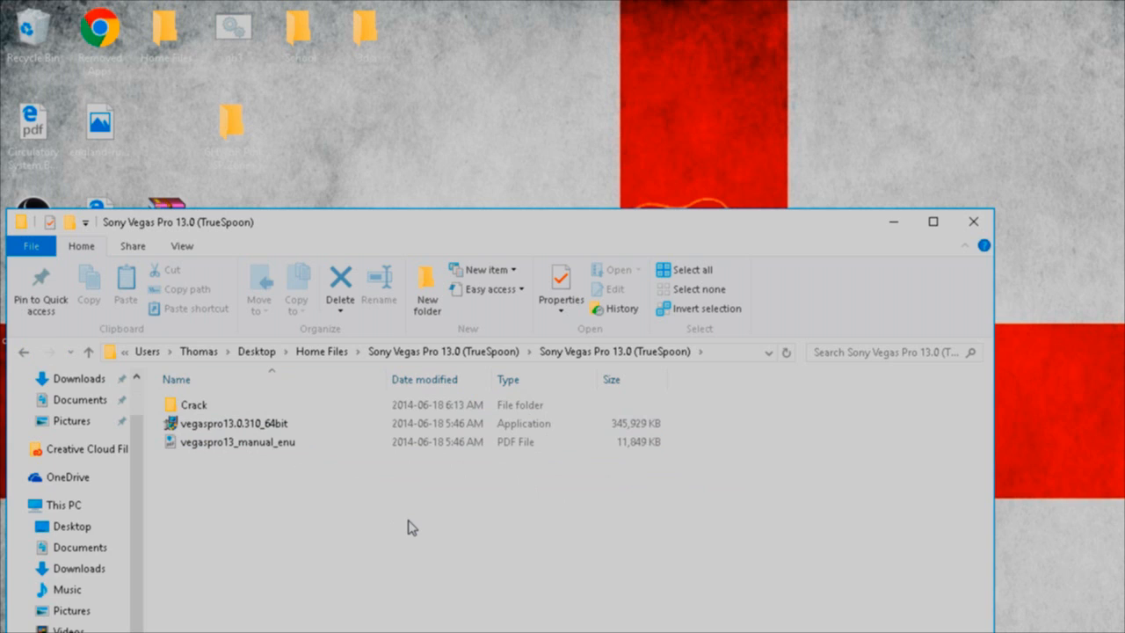
mouse_move(413, 525)
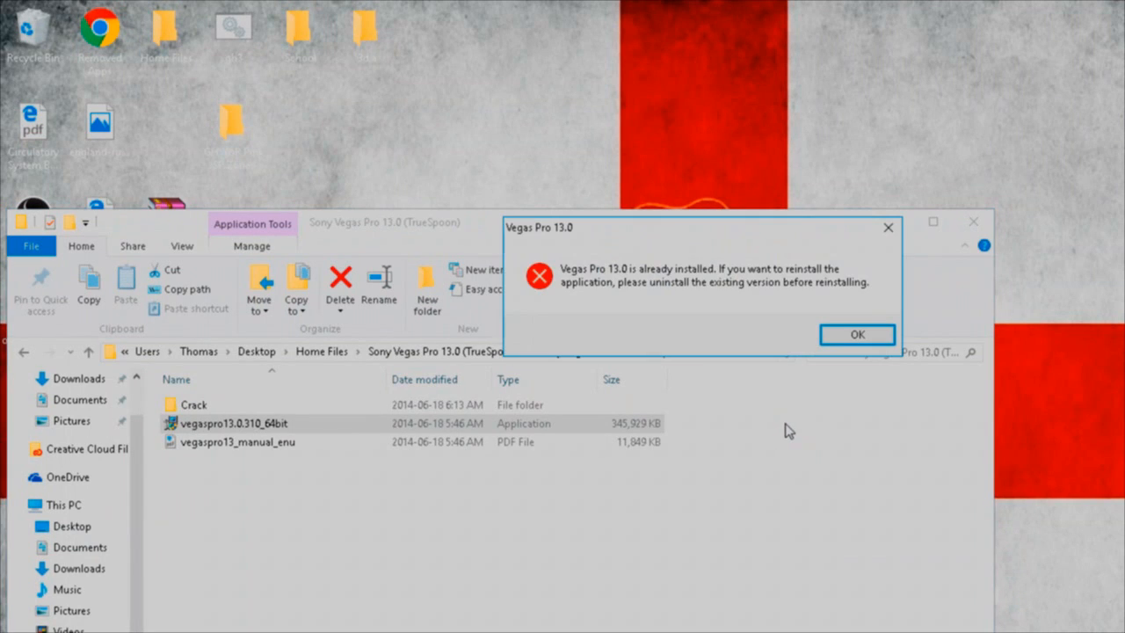
mouse_move(823, 440)
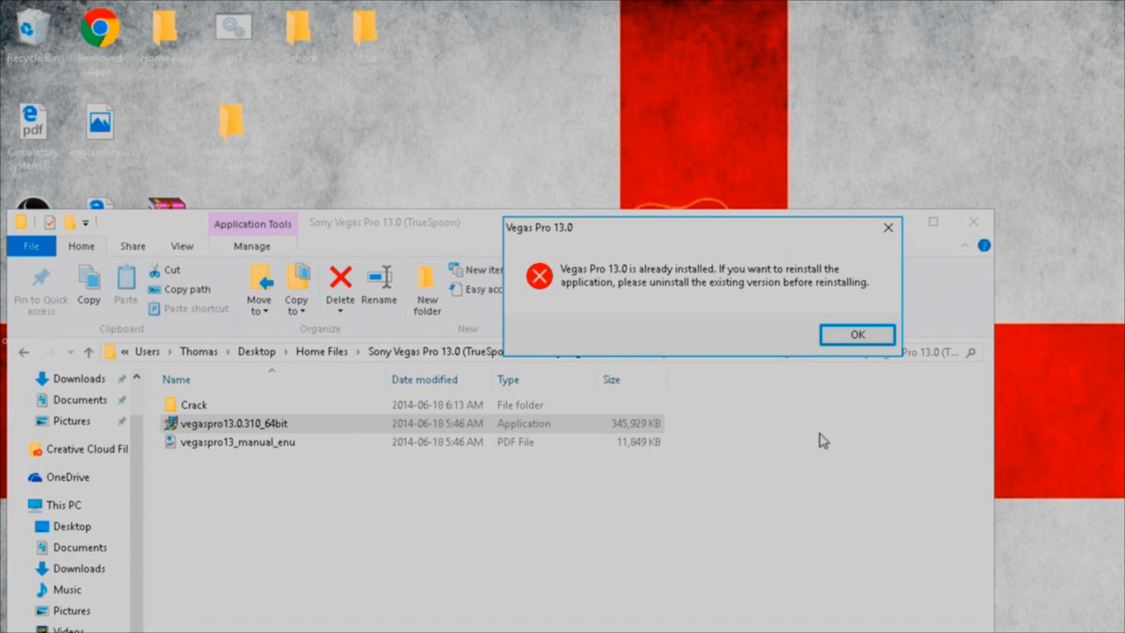
click(856, 334)
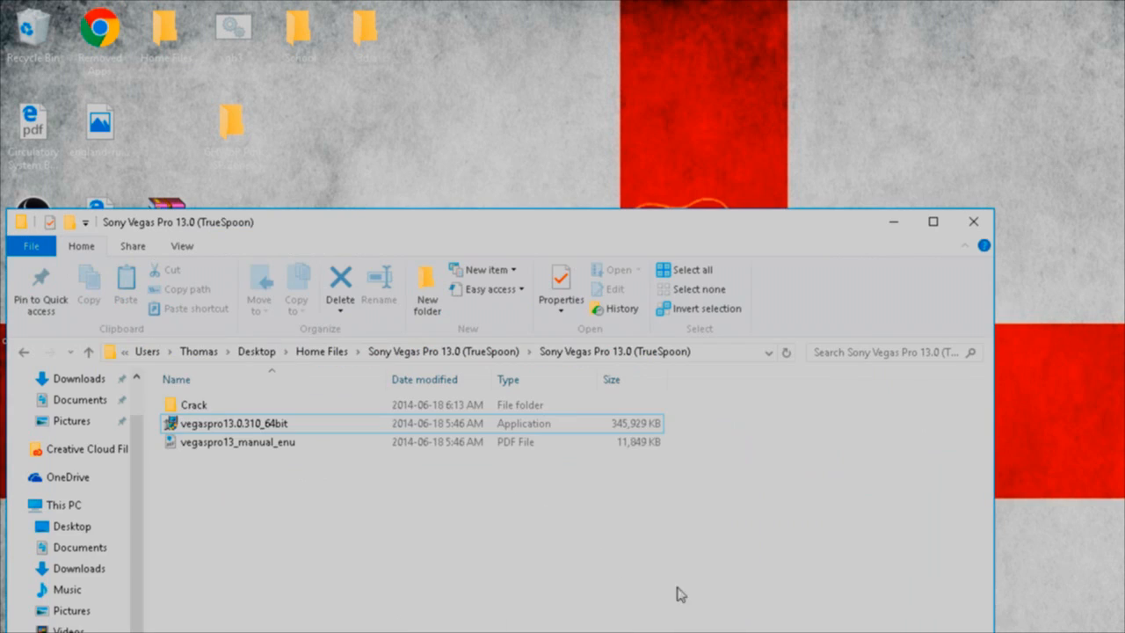
Step: Run vegaspro13.0.310_64bit, install the current version into the default folder and finish the wizard
click(234, 421)
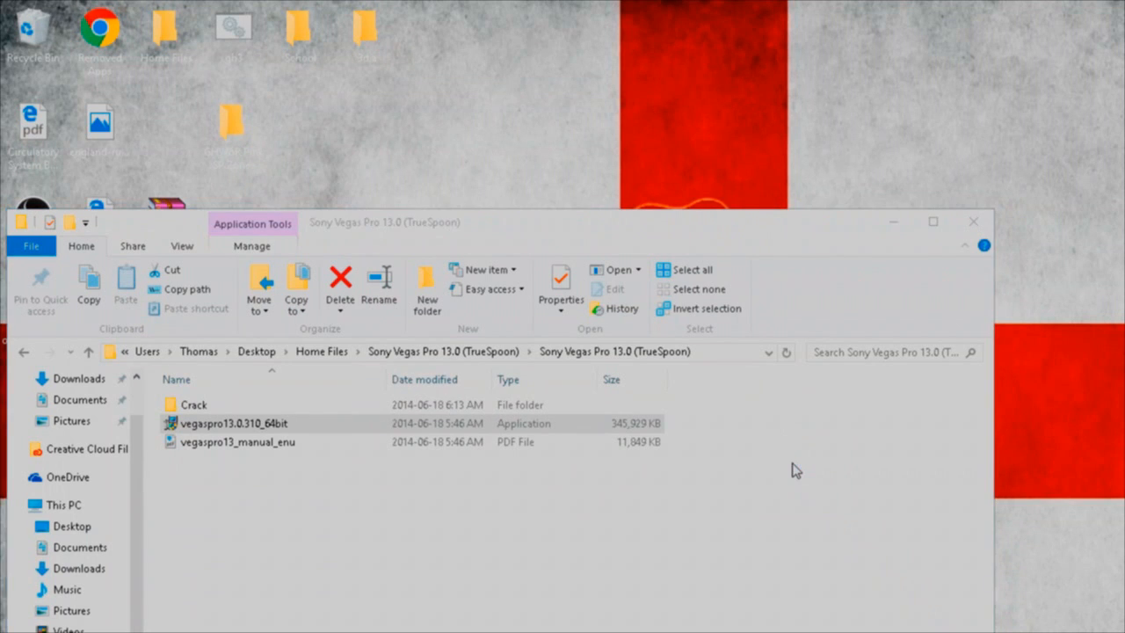
double_click(234, 422)
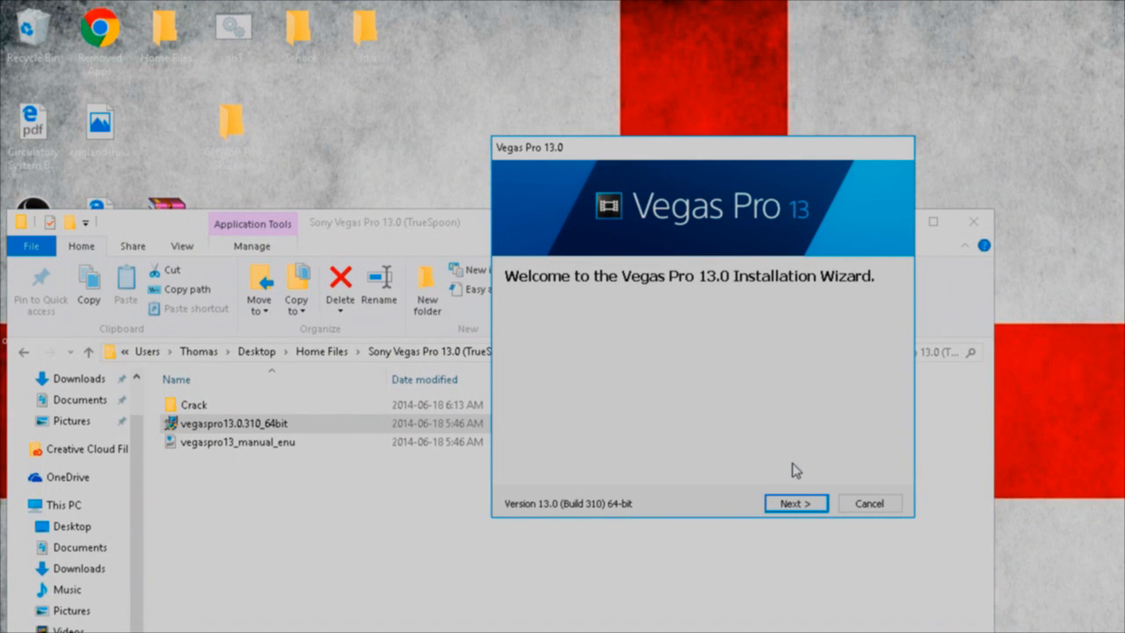
click(794, 502)
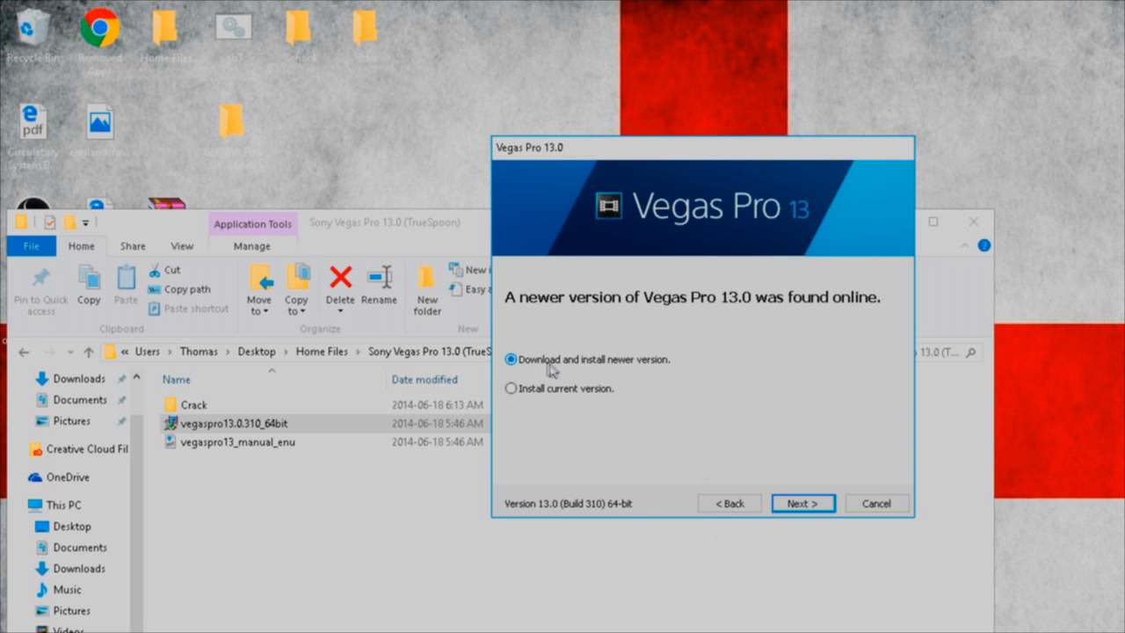
click(510, 388)
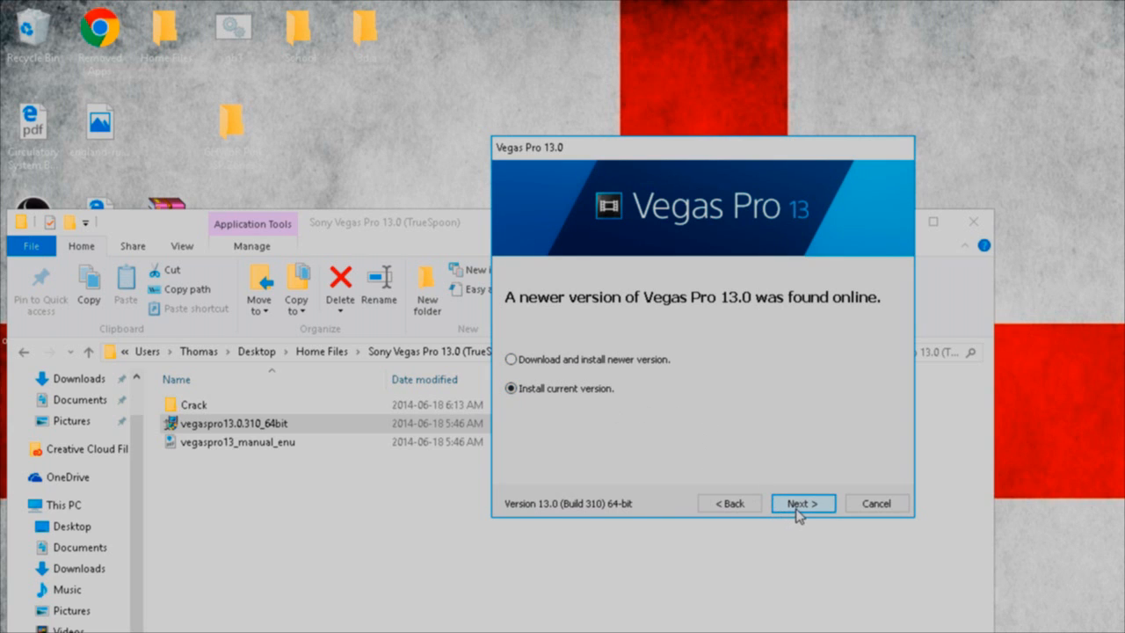
click(801, 503)
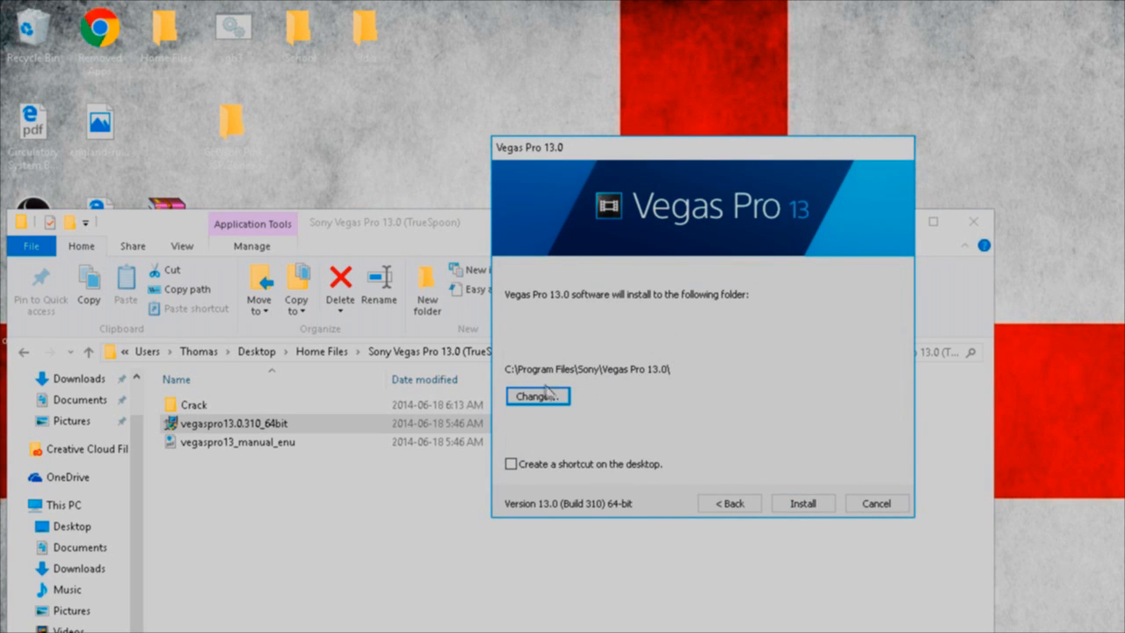
mouse_move(771, 467)
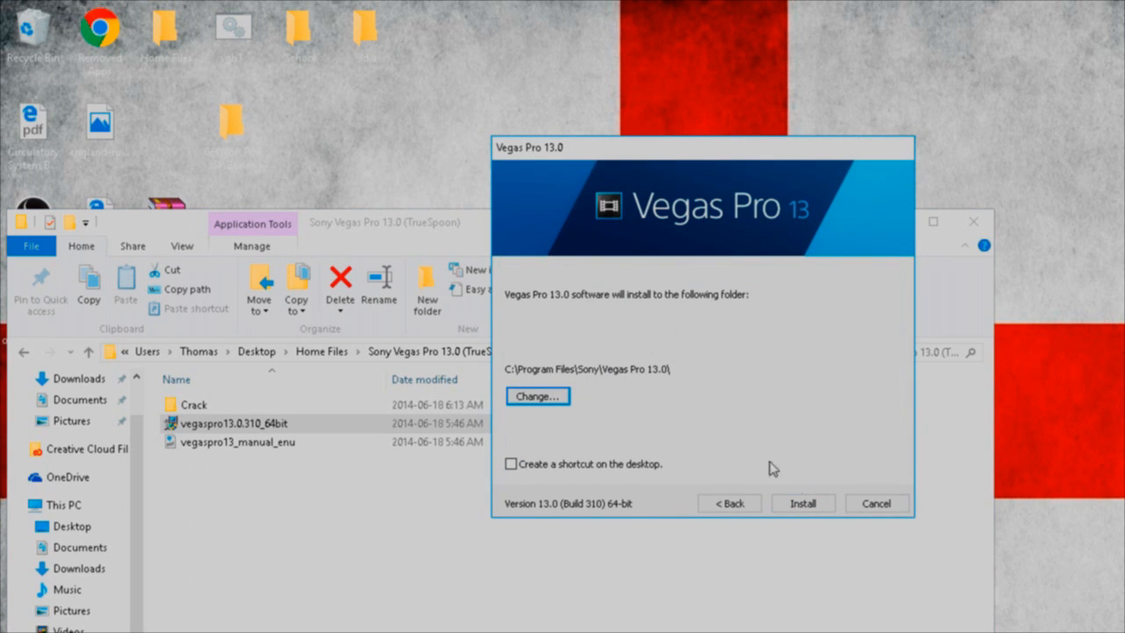
click(801, 502)
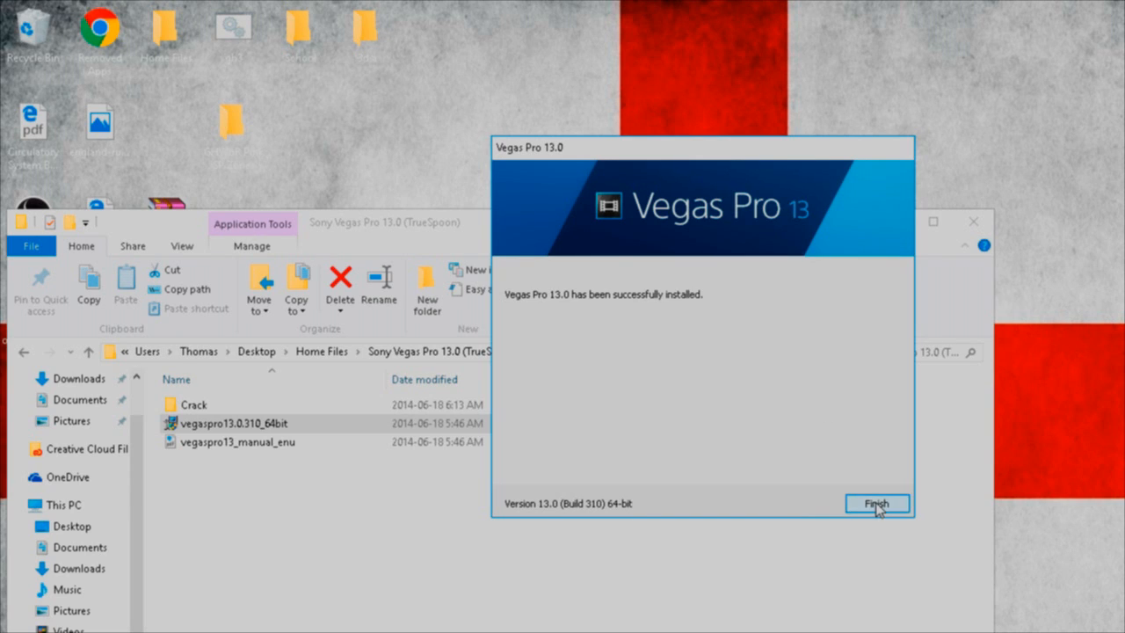
click(875, 503)
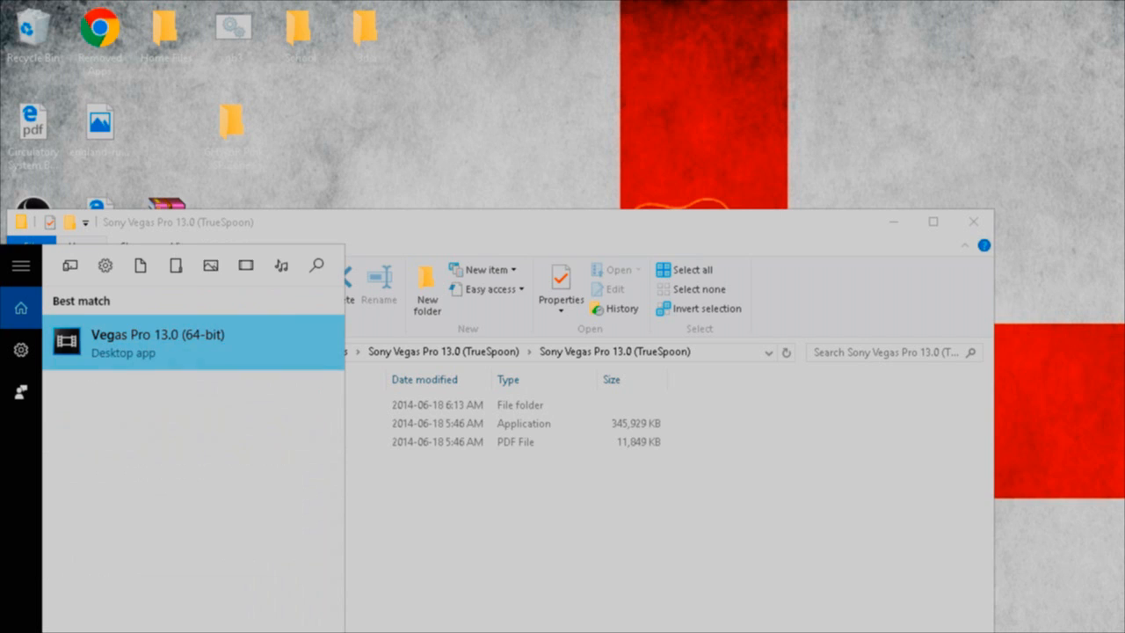
Step: Launch Vegas Pro 13.0 (64-bit) from the Start menu
click(343, 464)
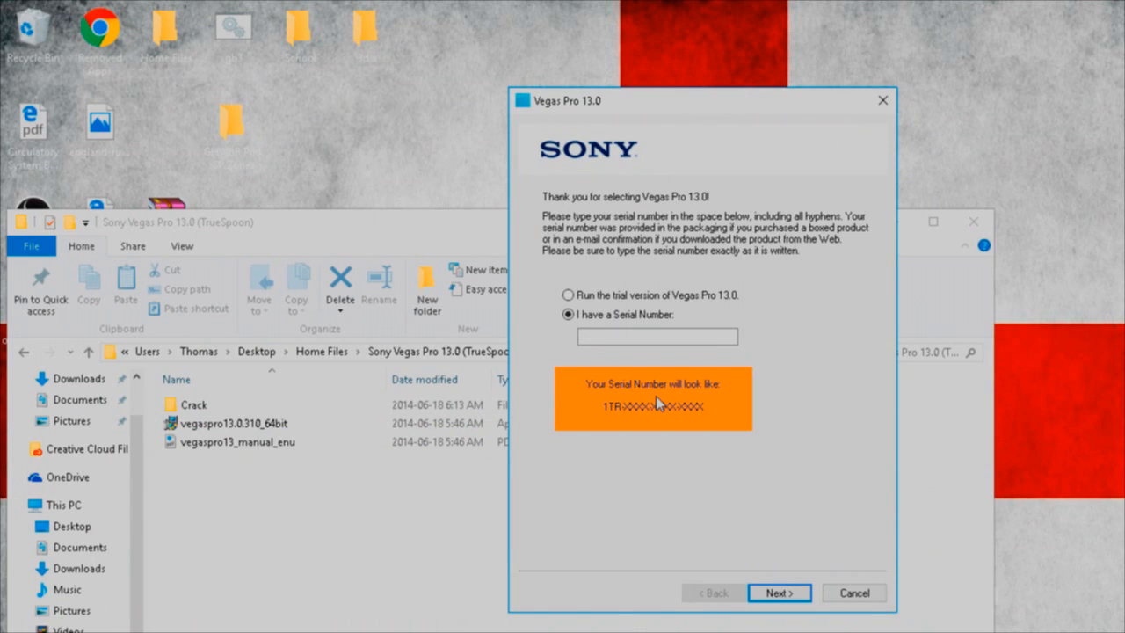
Step: Choose the trial version and proceed to online registration
click(567, 296)
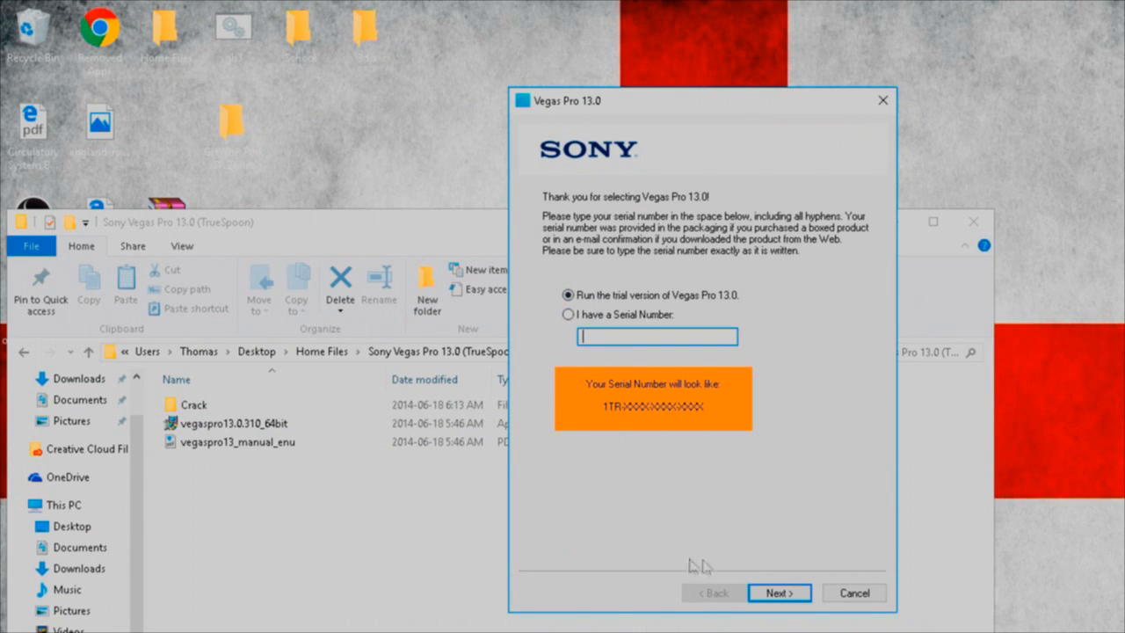
click(777, 592)
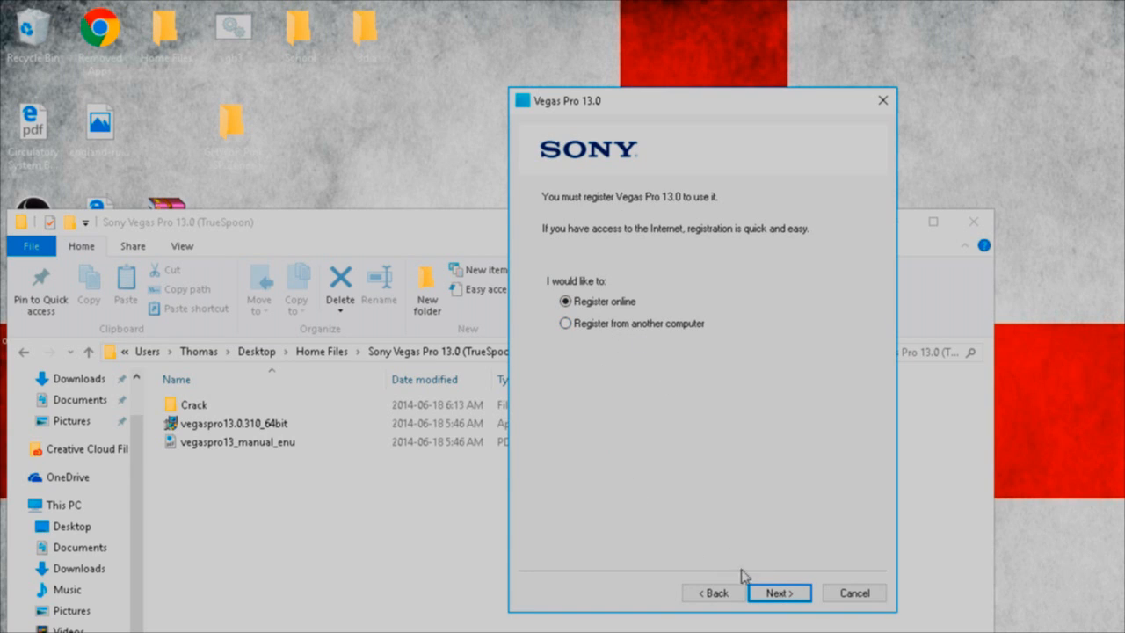
click(777, 592)
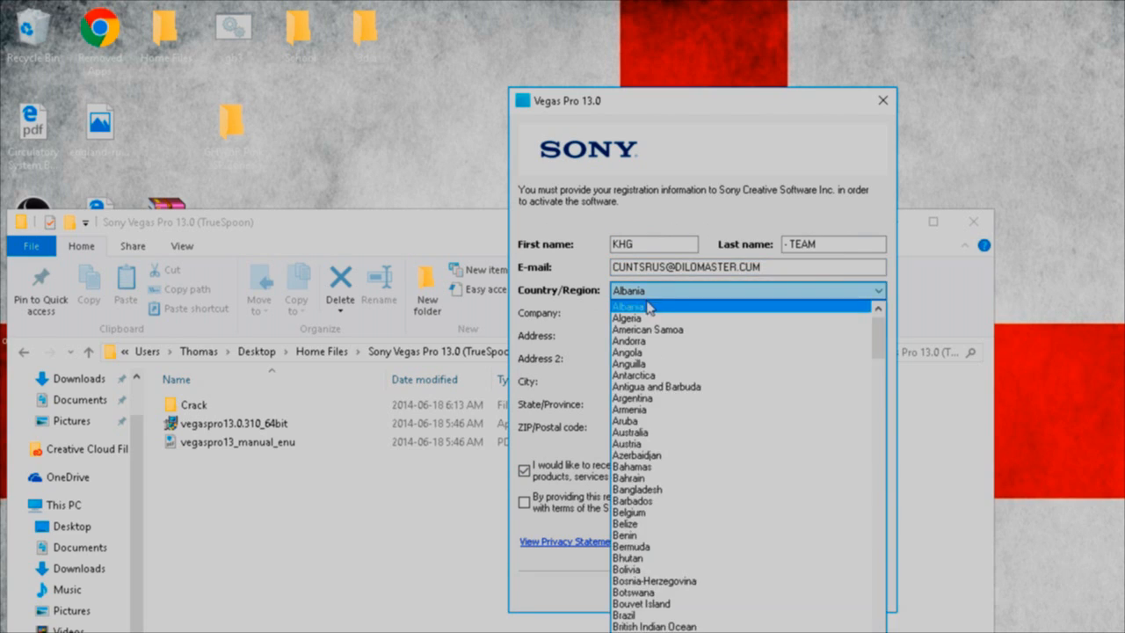
click(627, 305)
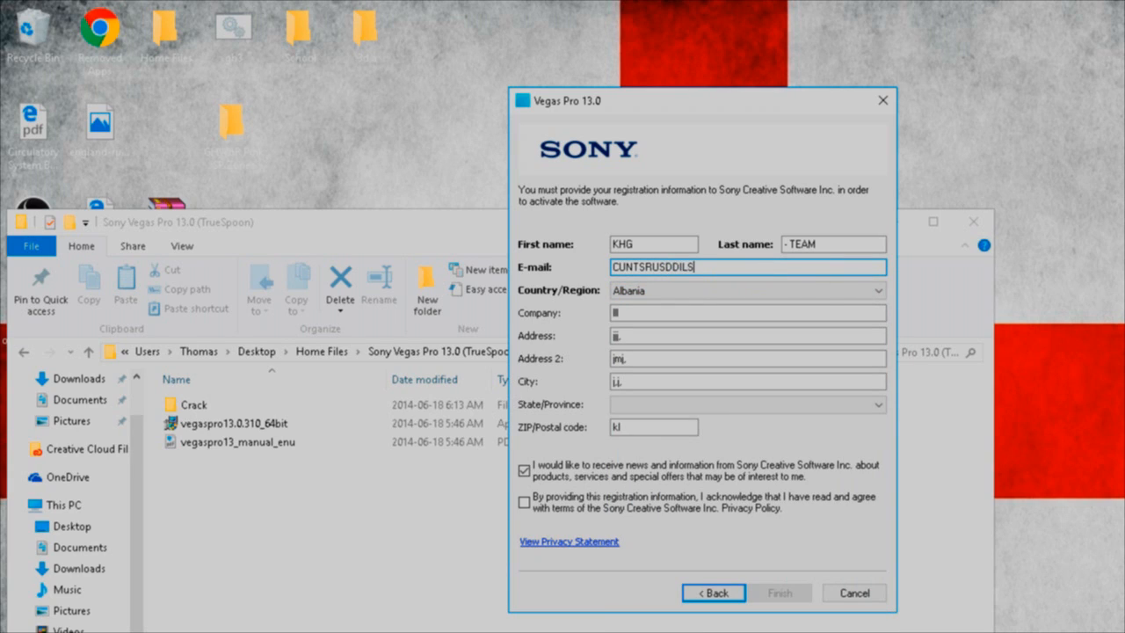
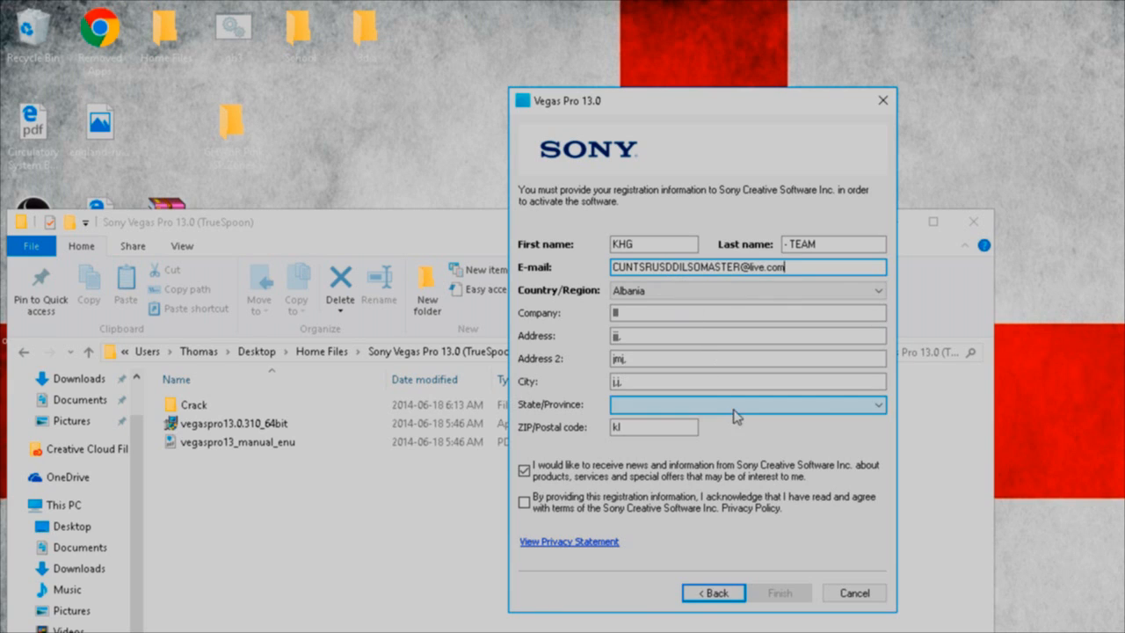
click(745, 405)
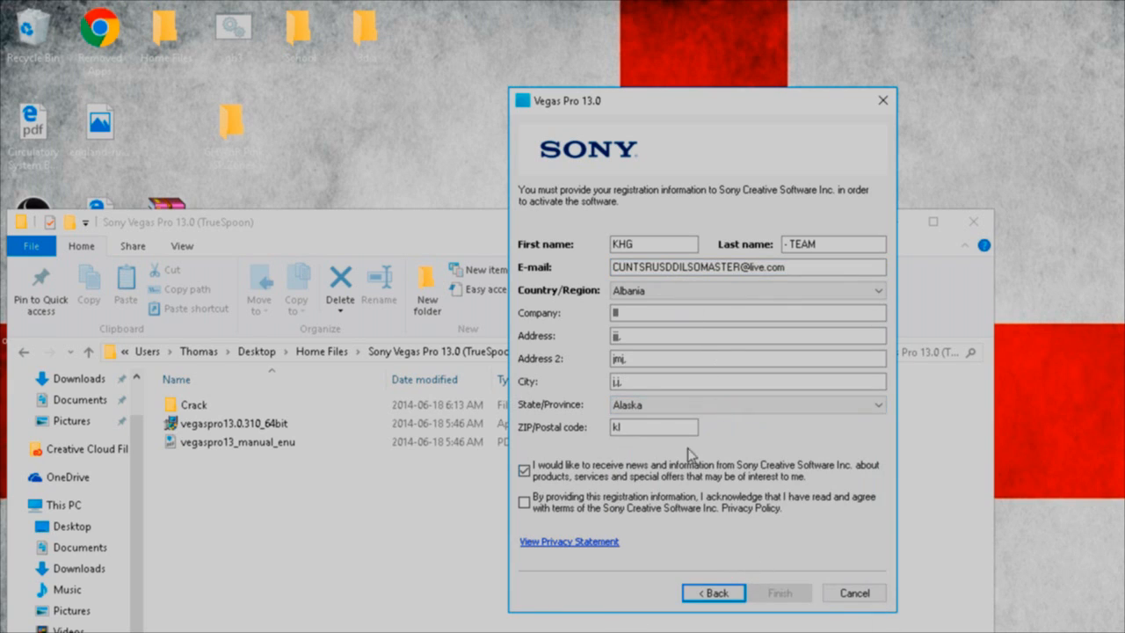
click(524, 503)
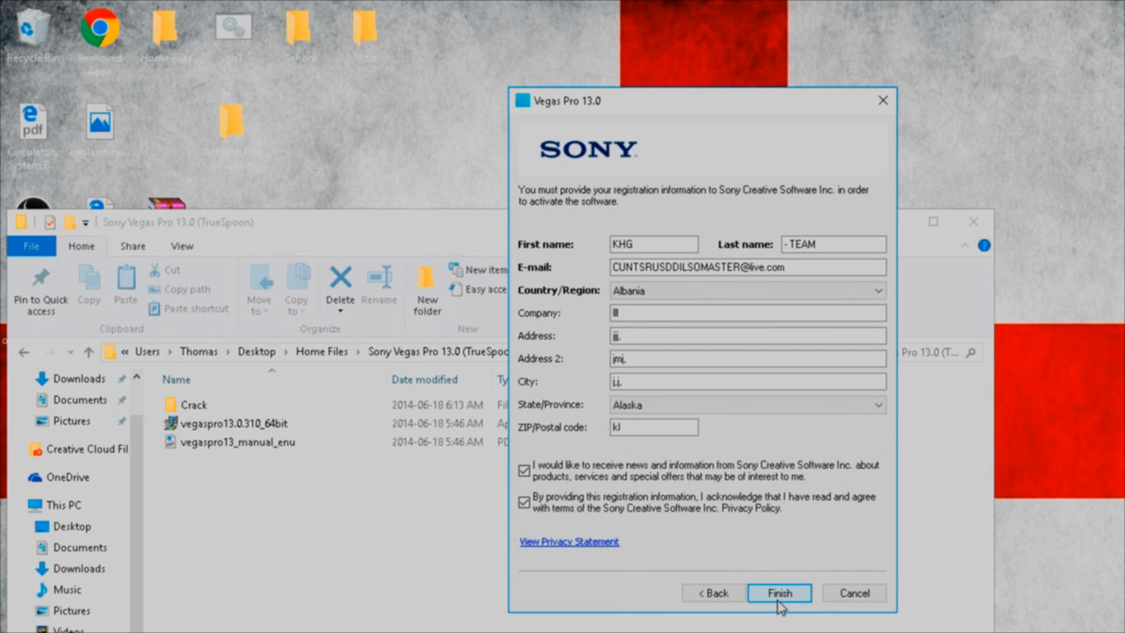
click(777, 592)
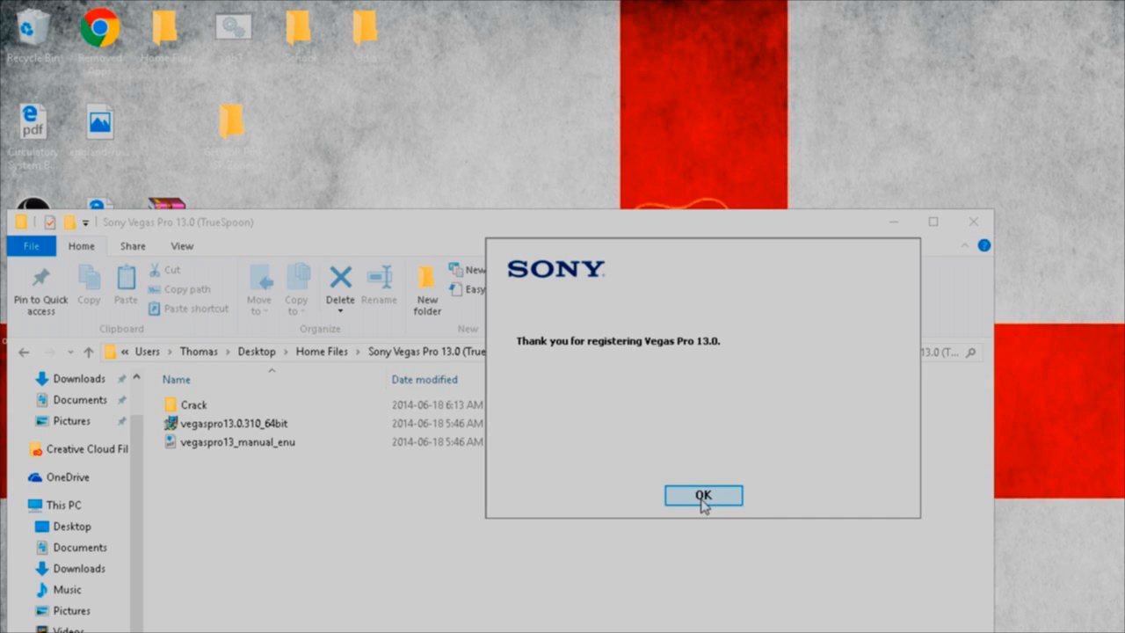
Step: Dismiss the thank-you and trial-expired notices, then enter the Crack folder
click(702, 496)
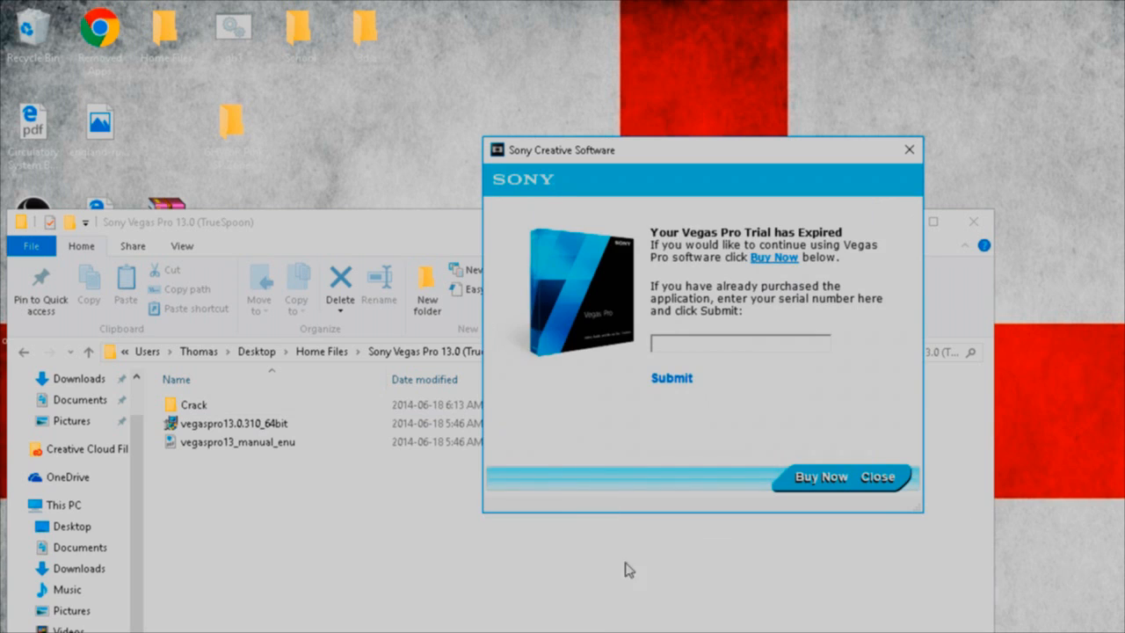
click(879, 476)
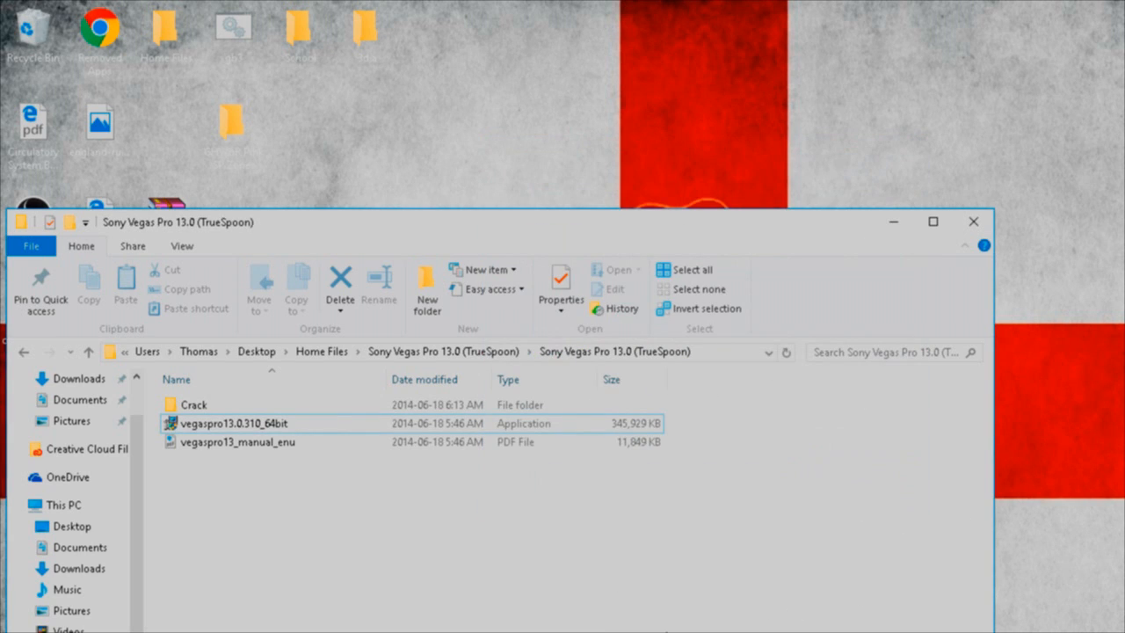
double_click(193, 404)
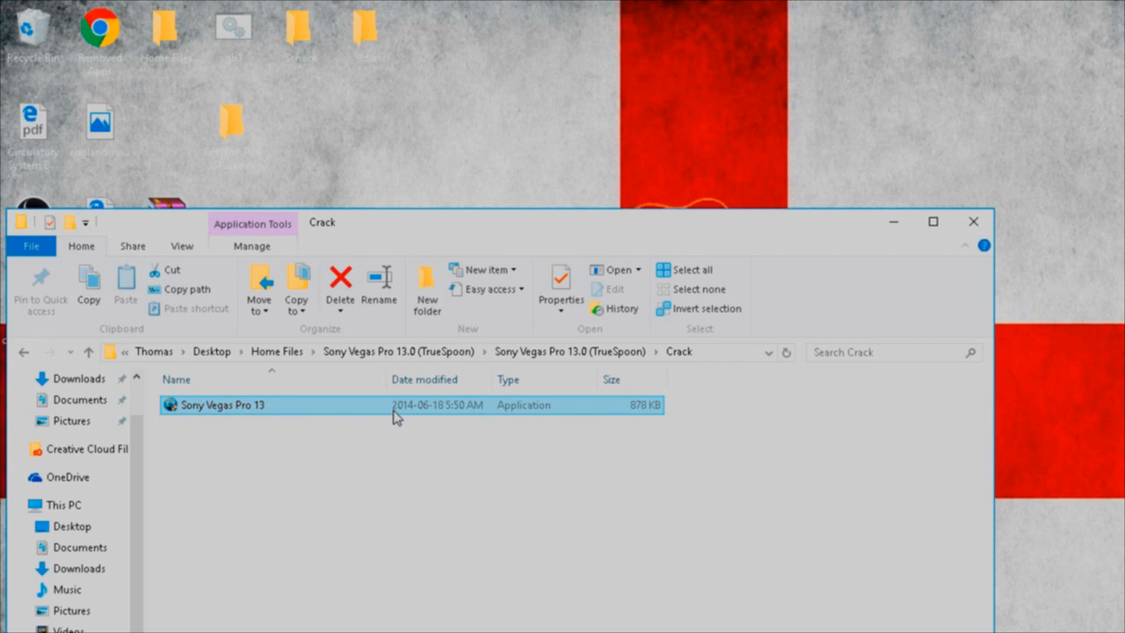
Step: Bring up the run-as-administrator options for the Sony Vegas Pro 13 crack application
right_click(221, 404)
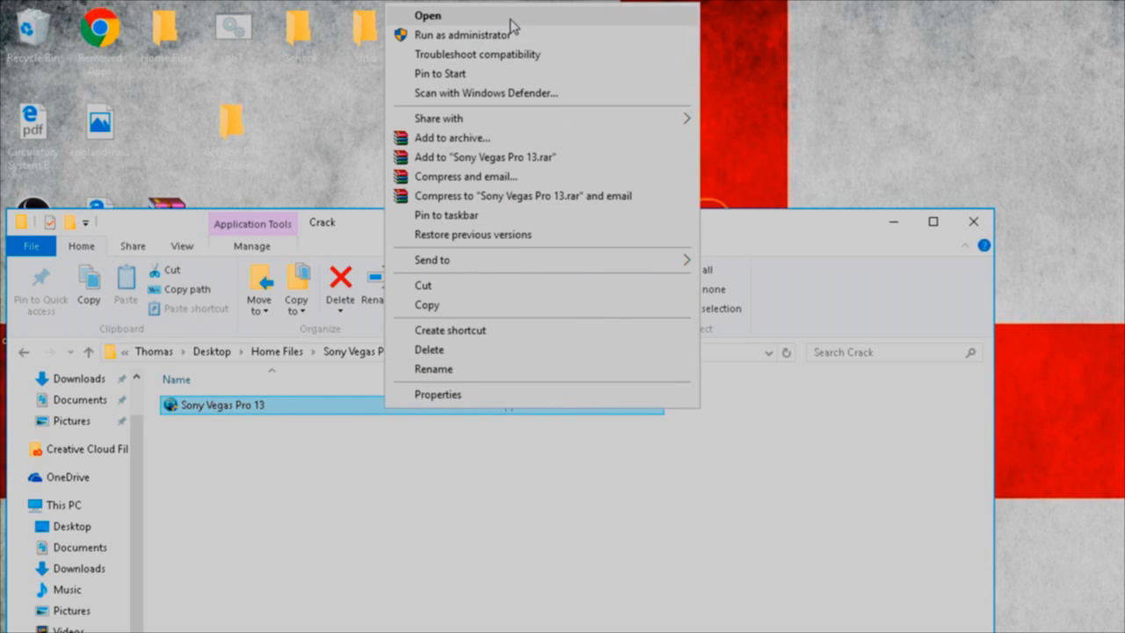
mouse_move(464, 35)
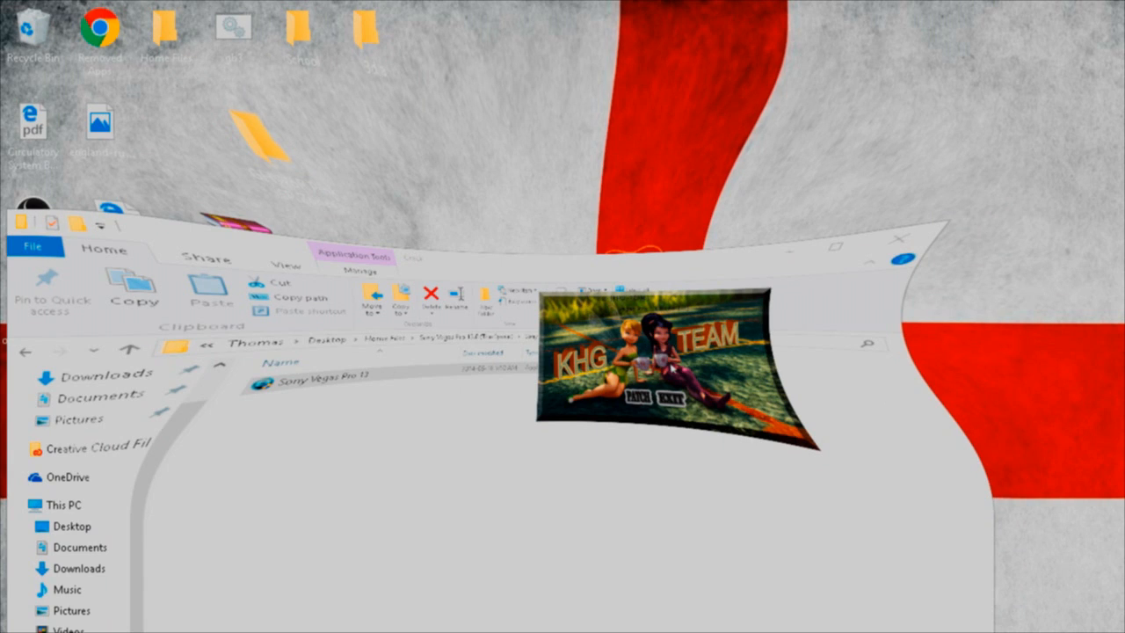
mouse_move(672, 369)
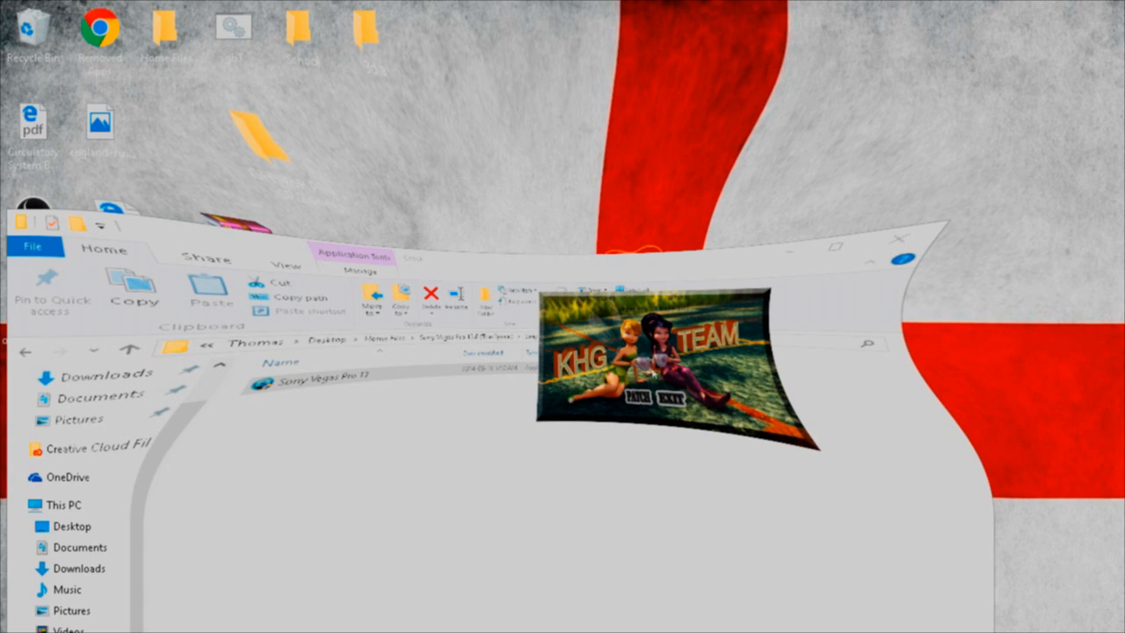
mouse_move(754, 358)
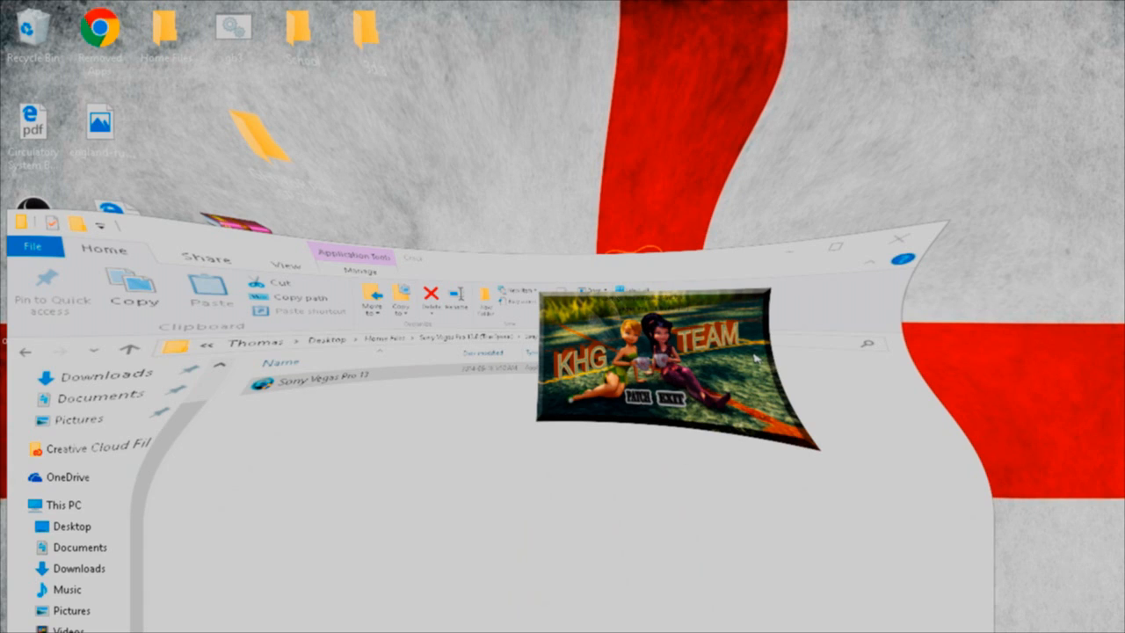
mouse_move(636, 431)
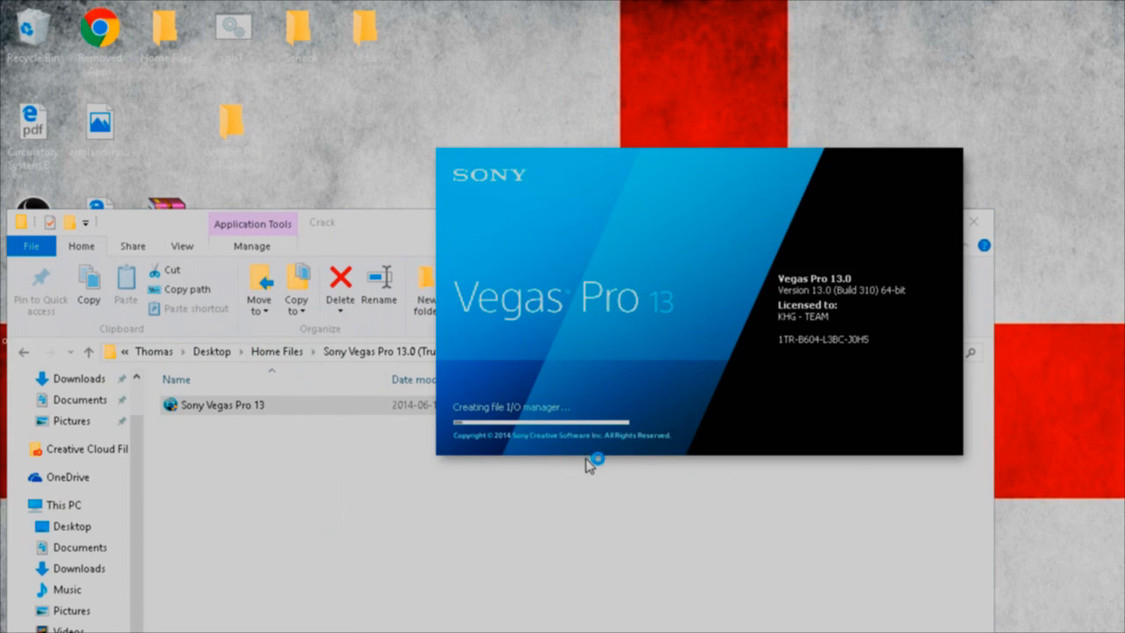
mouse_move(826, 348)
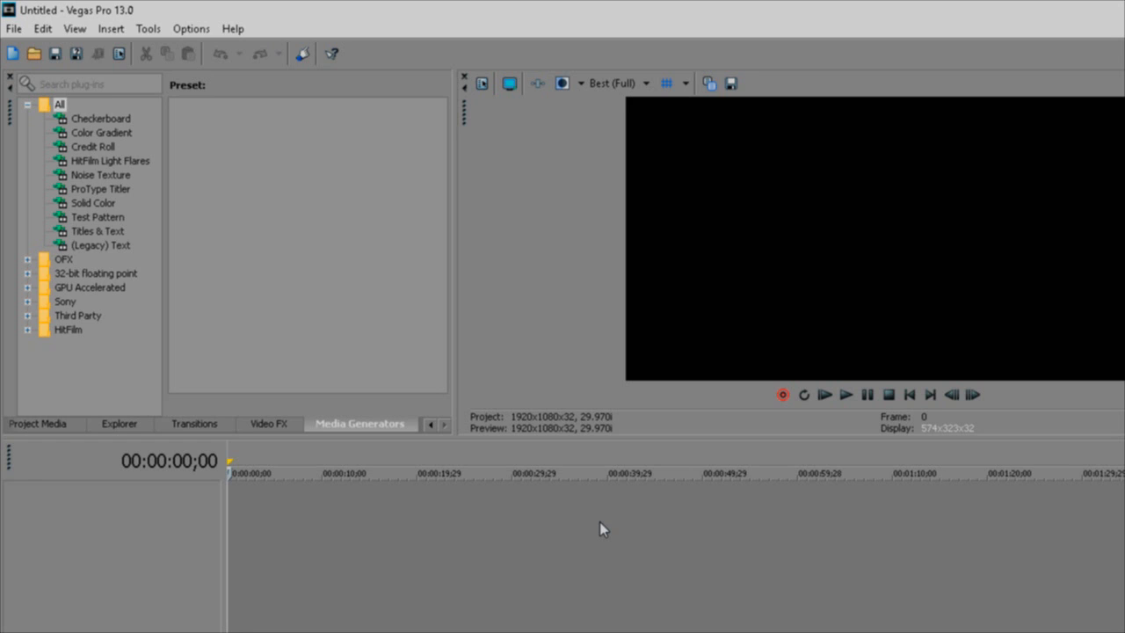
mouse_move(295, 515)
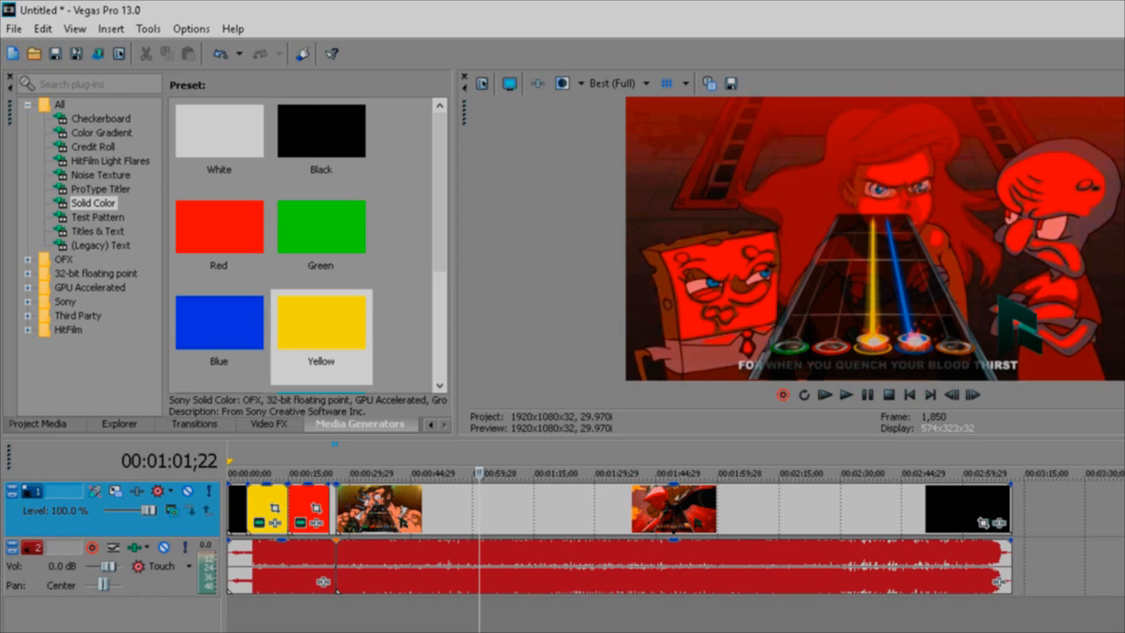
mouse_move(399, 18)
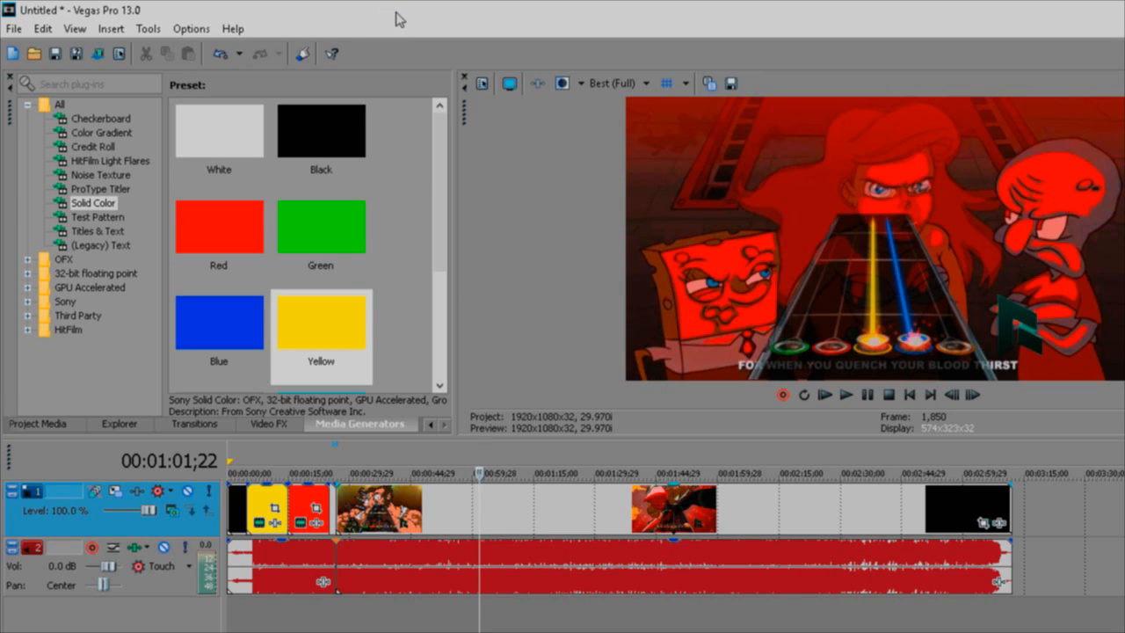
mouse_move(436, 141)
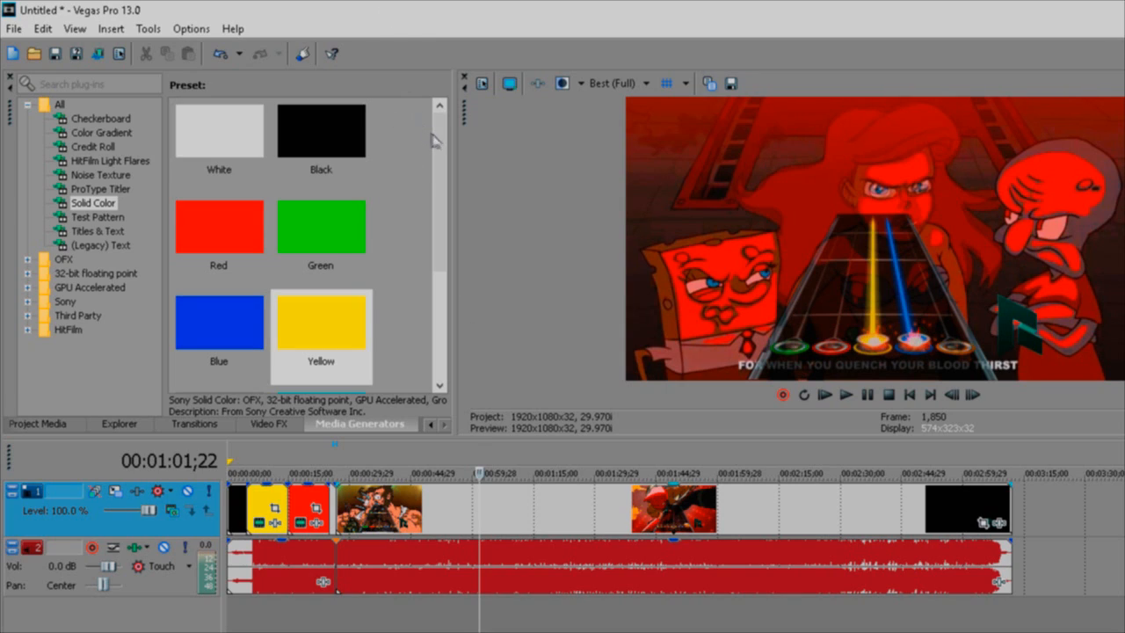